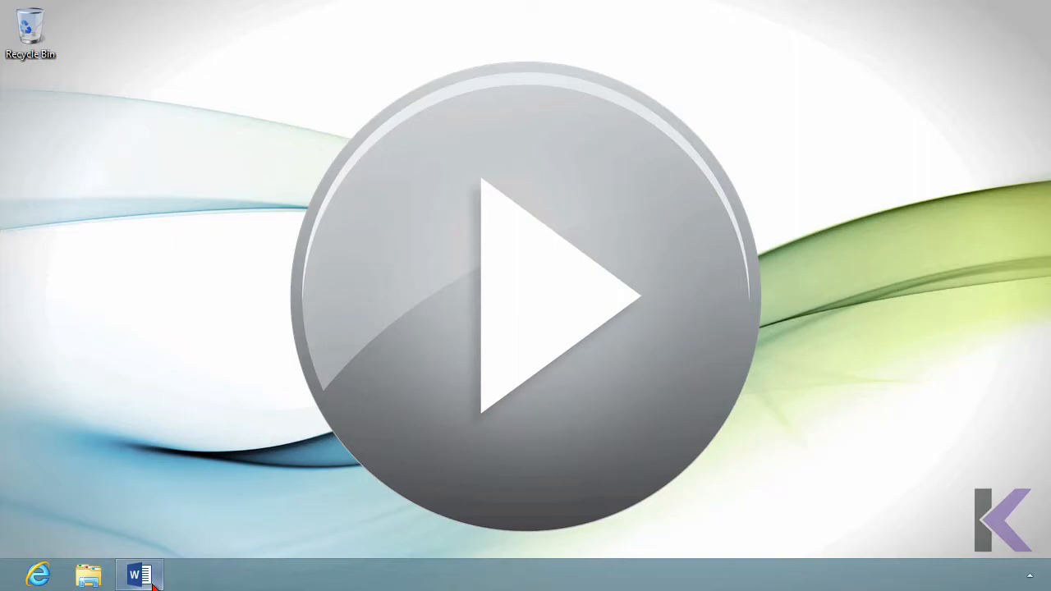
Step: Bring the open Word 2013 sample instruction document to the front from the taskbar
left_click(524, 296)
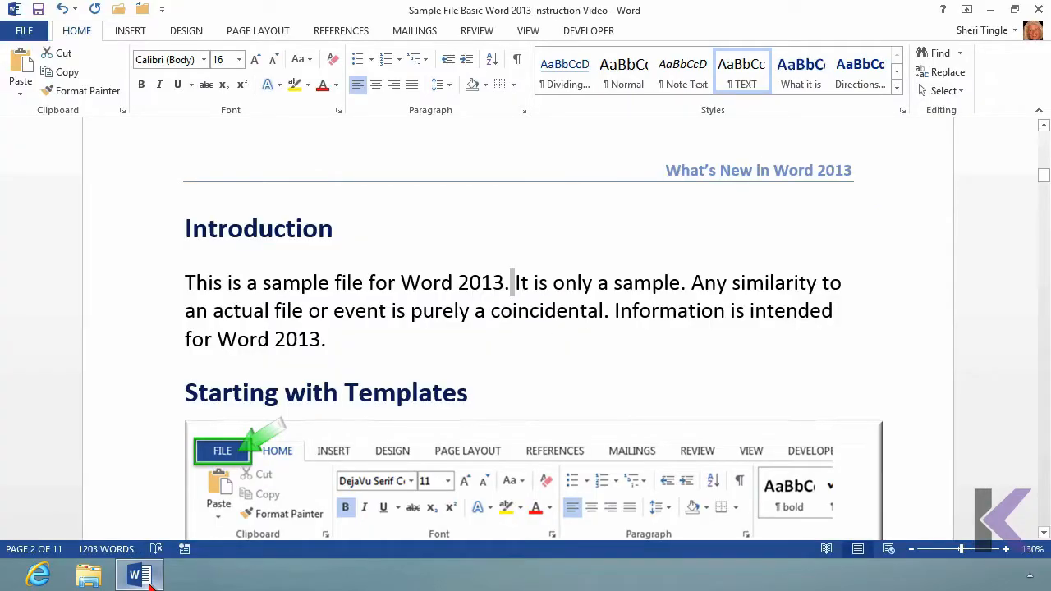
mouse_move(525, 66)
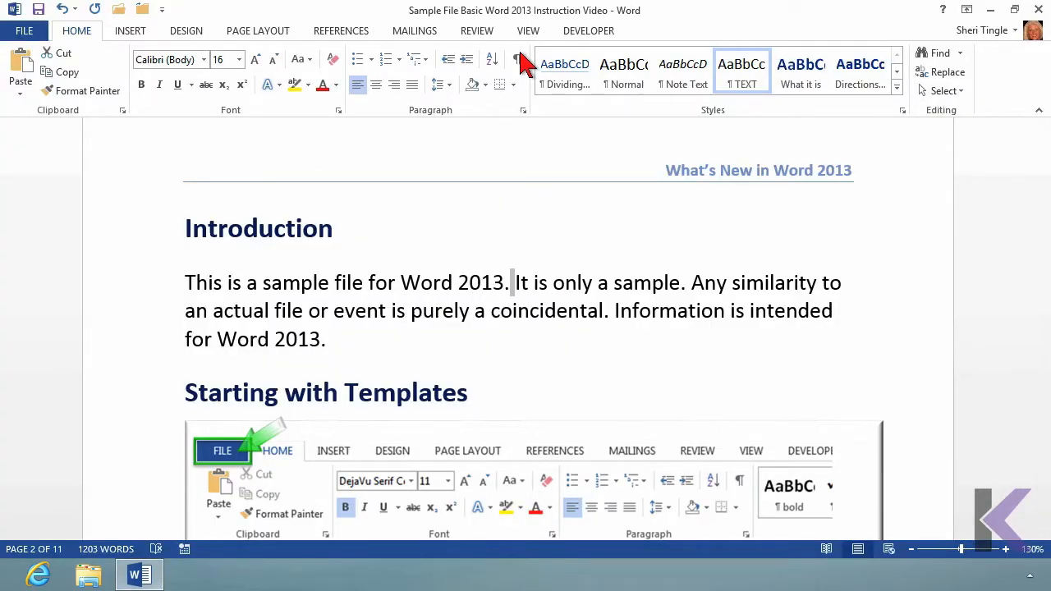
Step: Turn on Show/Hide ¶ to display paragraph marks and space dots
left_click(517, 59)
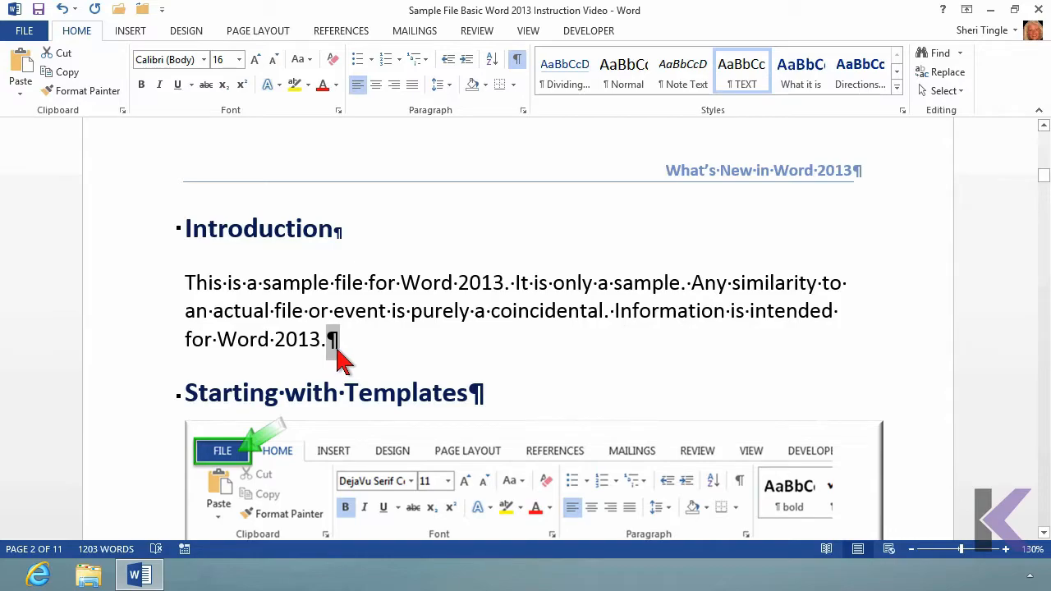
mouse_move(274, 366)
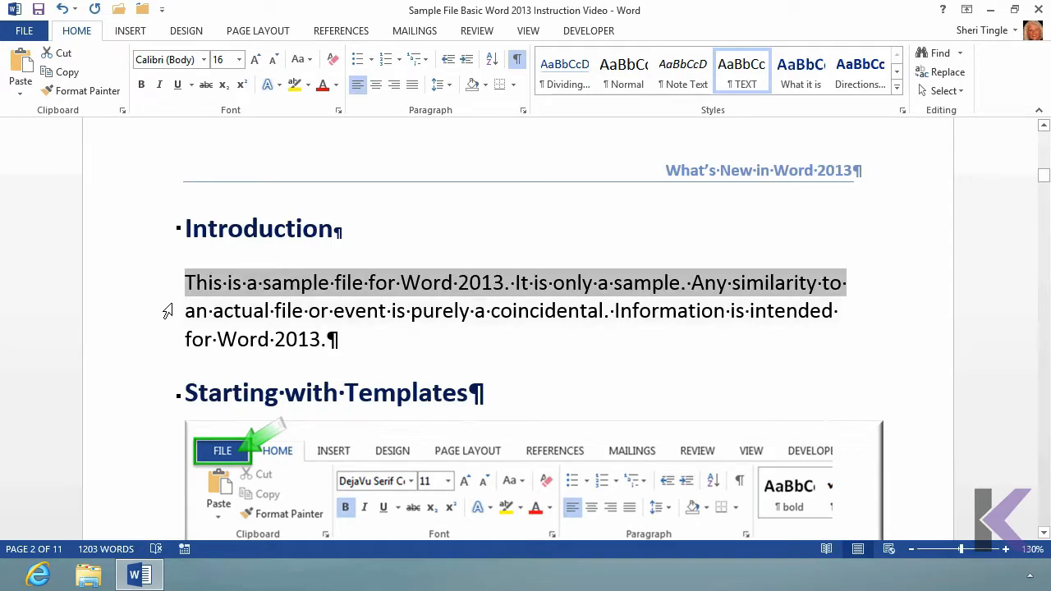
Step: Select the Introduction paragraph and grow, then shrink its font until it reads 14 pt
left_click_drag(185, 282, 354, 339)
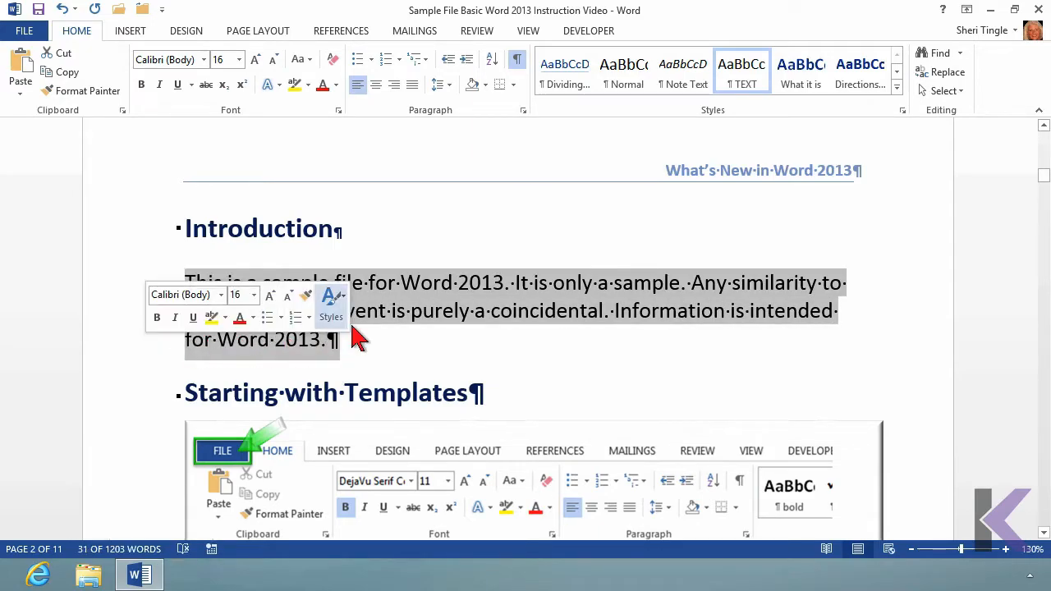
mouse_move(319, 148)
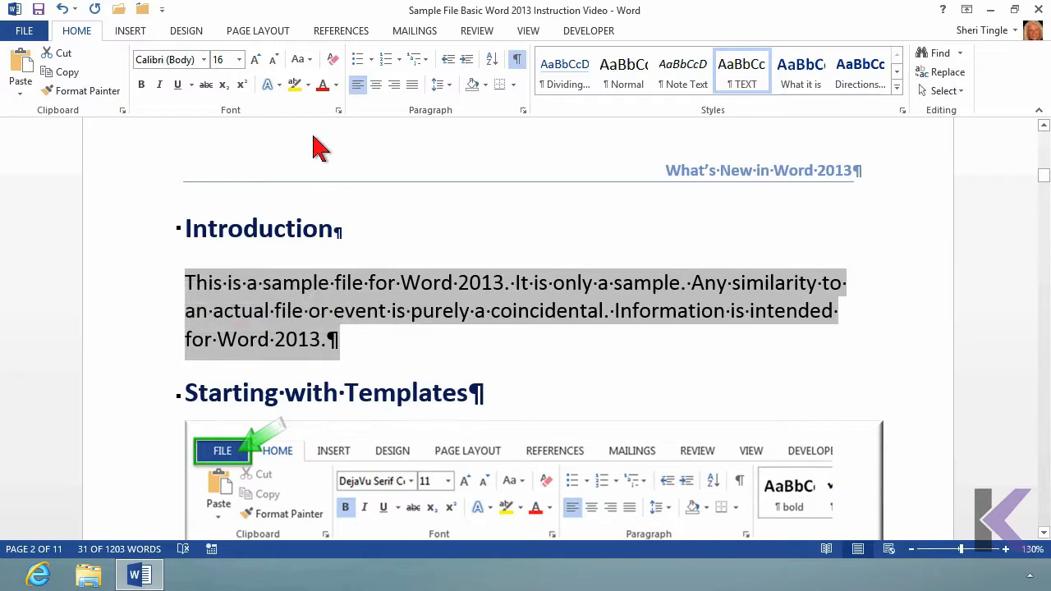
mouse_move(256, 59)
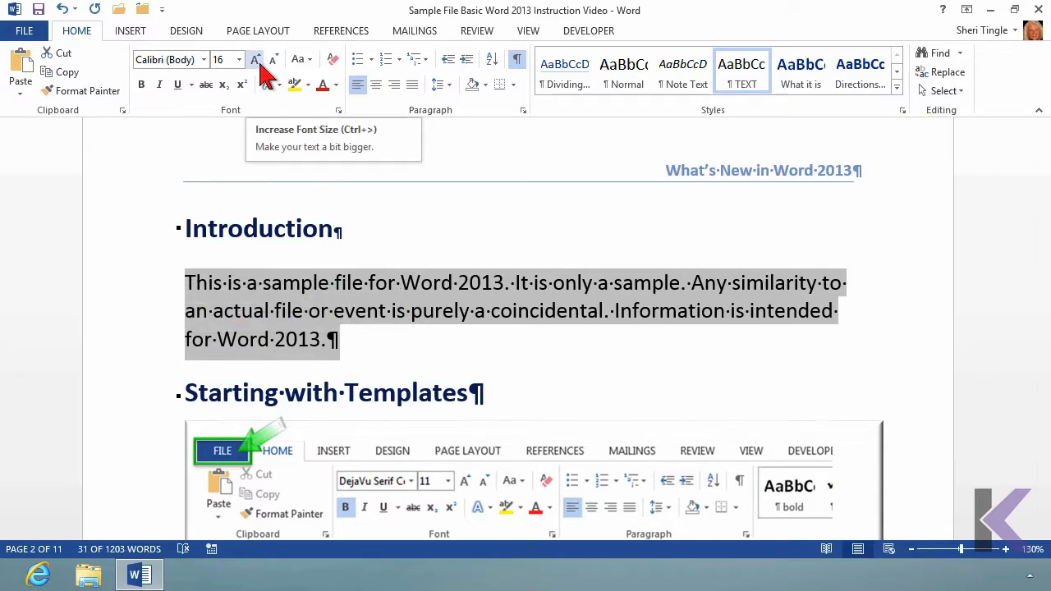
left_click(257, 58)
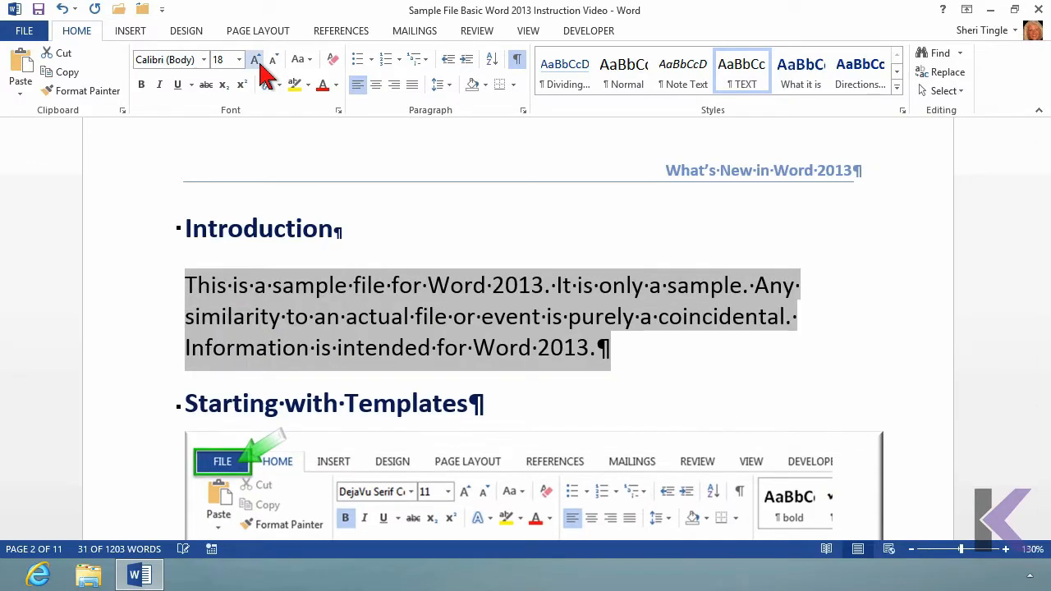
left_click(256, 59)
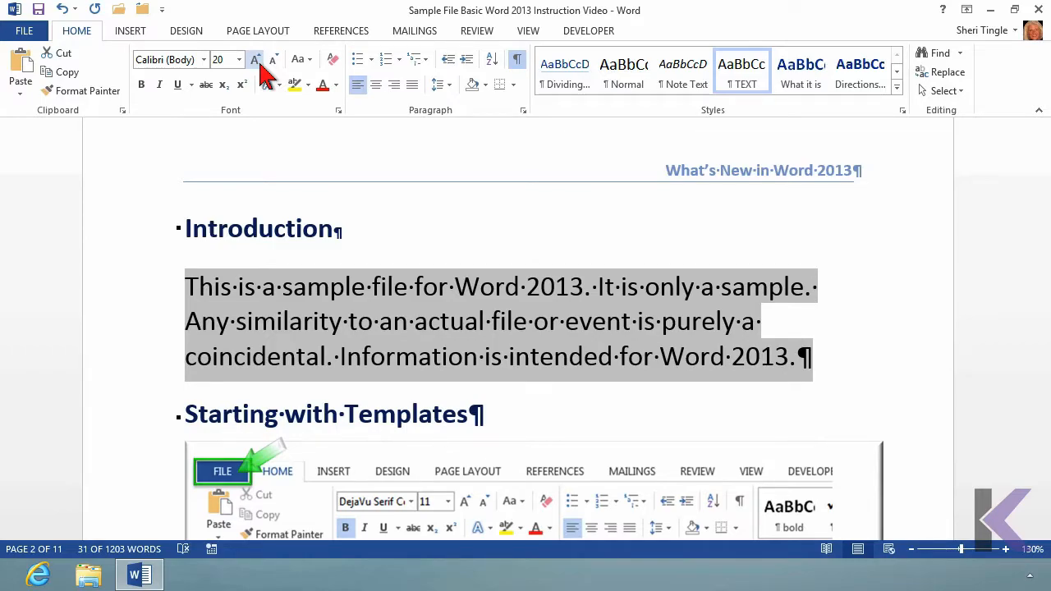
left_click(256, 59)
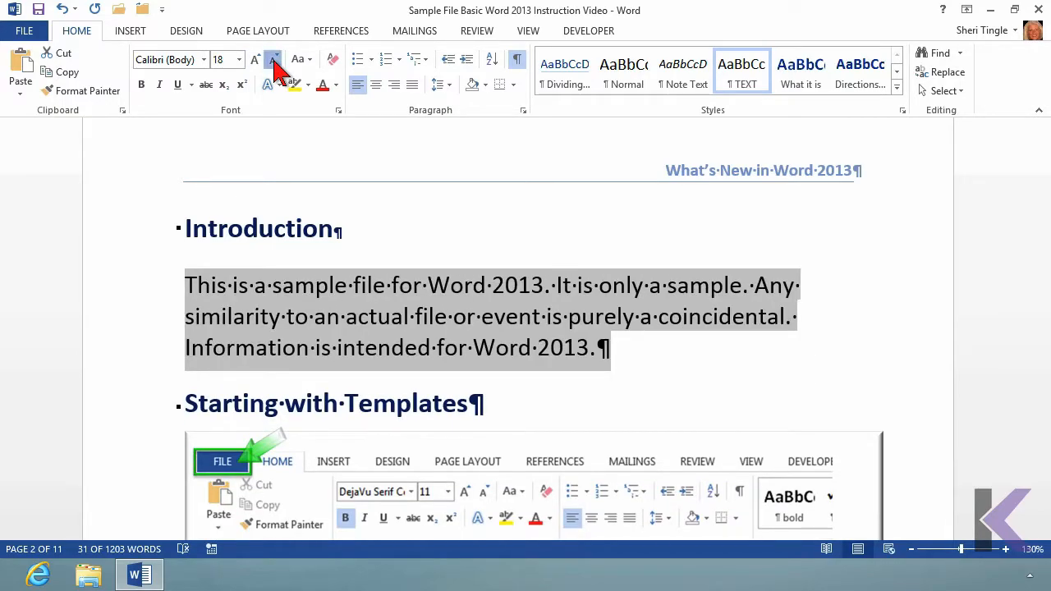
left_click(256, 59)
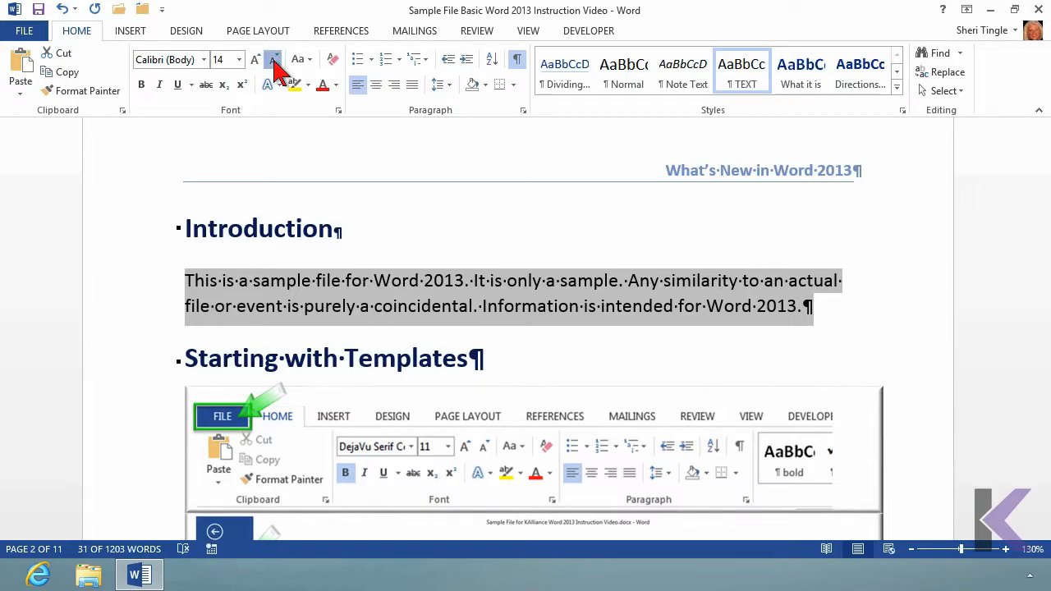
left_click(255, 59)
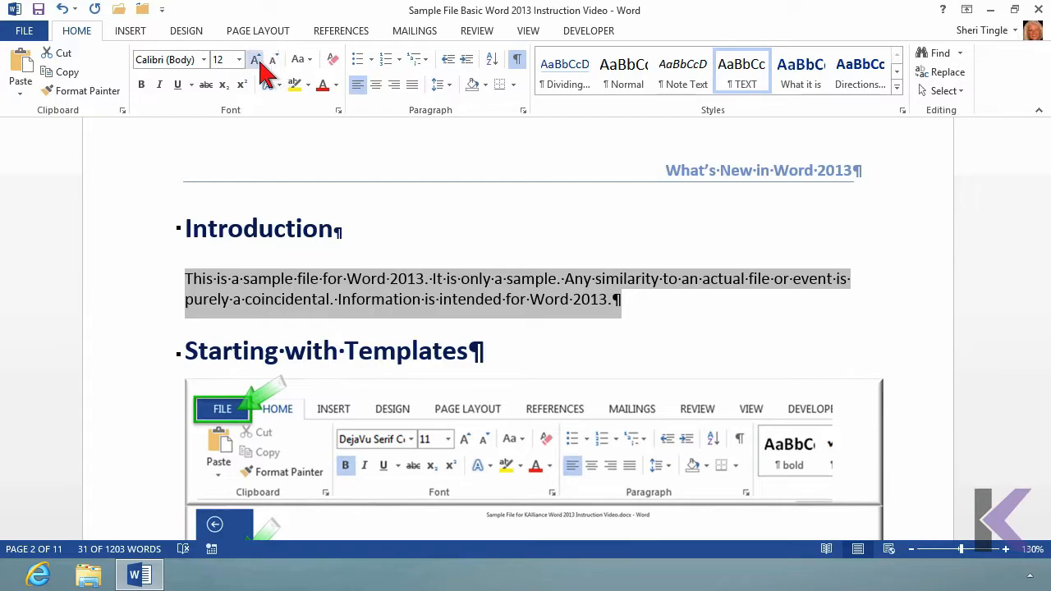
left_click(256, 59)
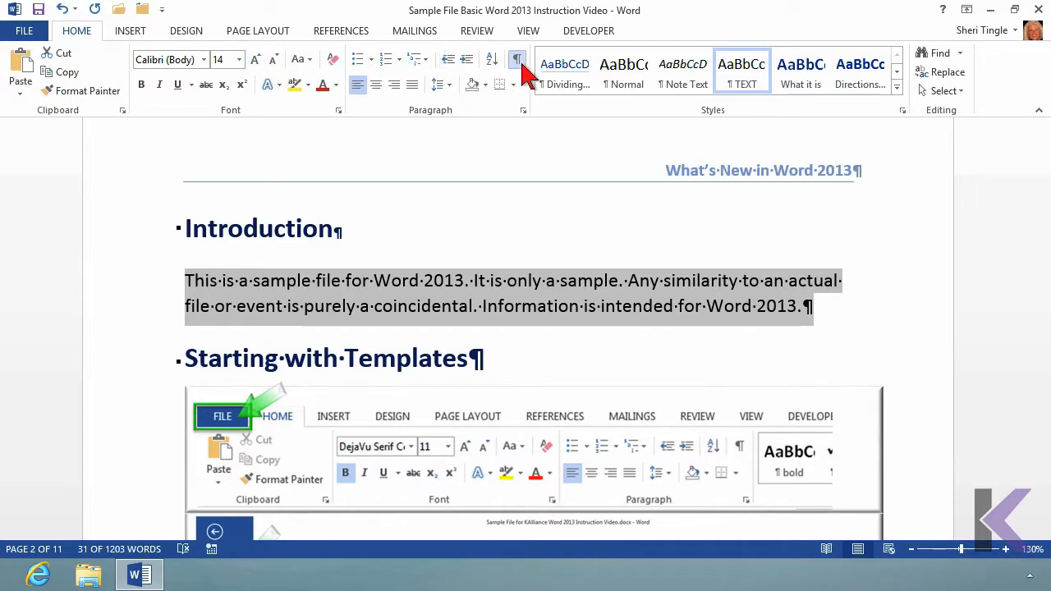
Step: Hide formatting marks and double-click words like 'coincidental' in the Introduction paragraph
left_click(517, 59)
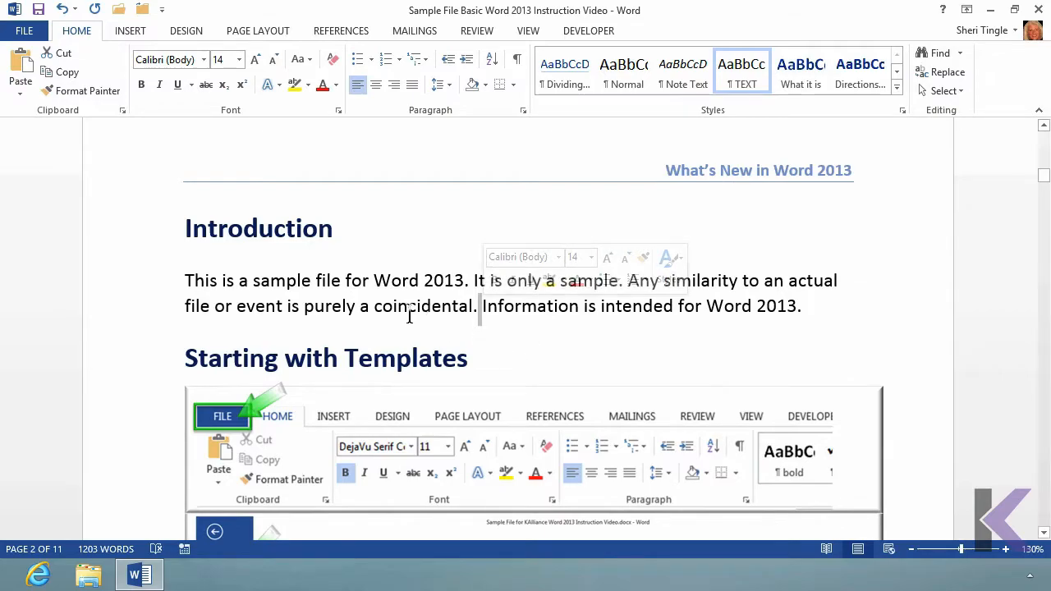
double_click(396, 280)
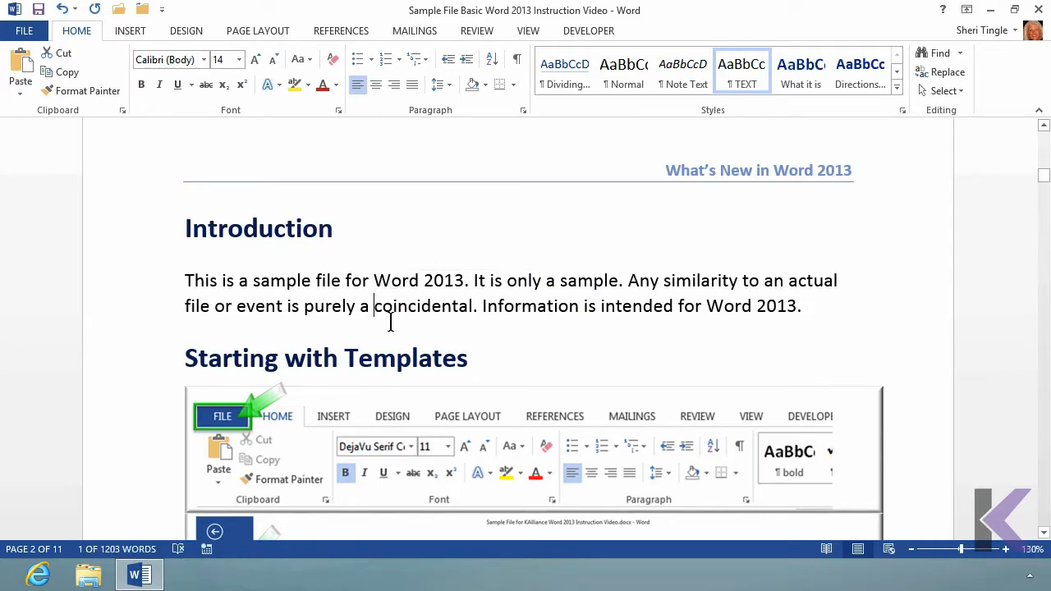
double_click(383, 305)
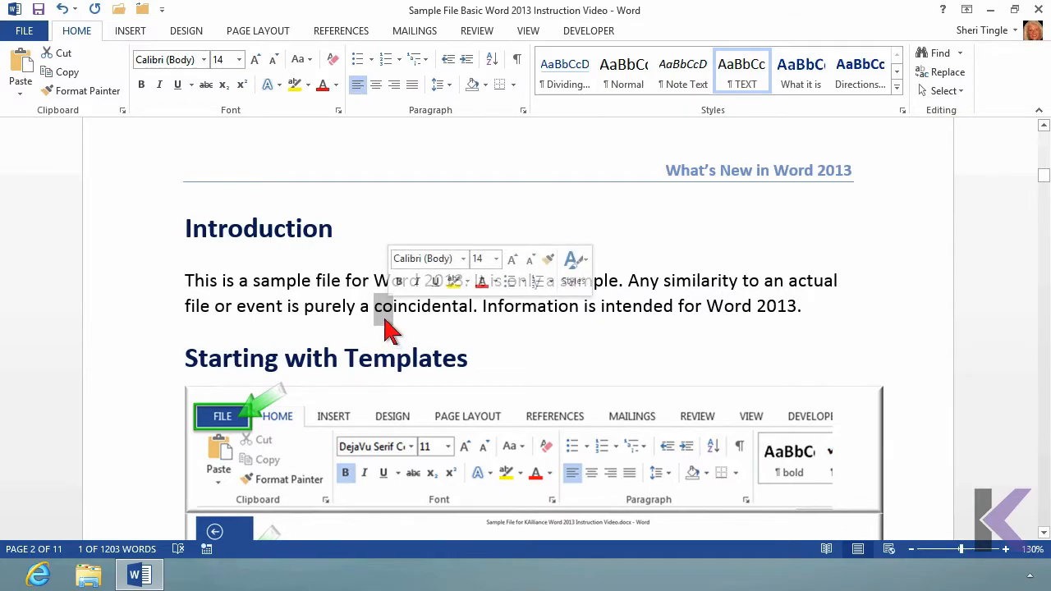
left_click(385, 306)
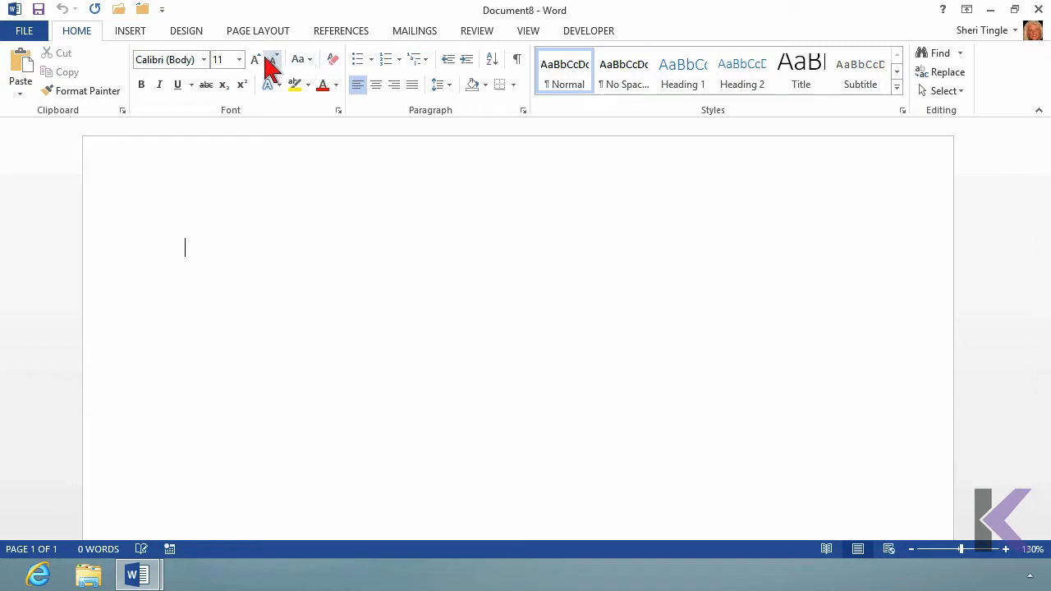
Step: Pick 48 from the Font Size list for the blank page
left_click(239, 59)
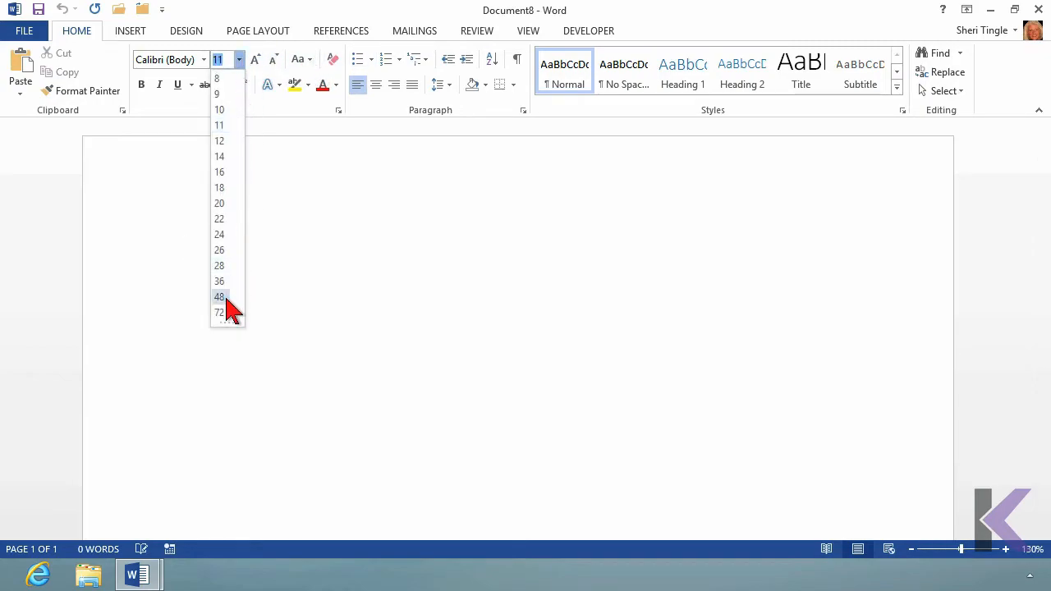
left_click(219, 297)
type("W")
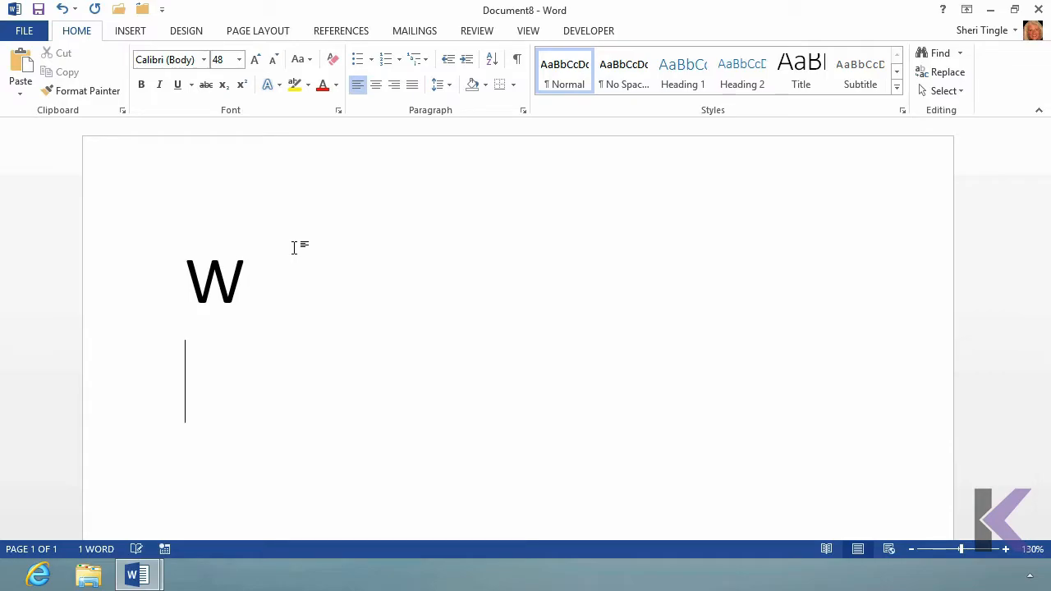
type("i")
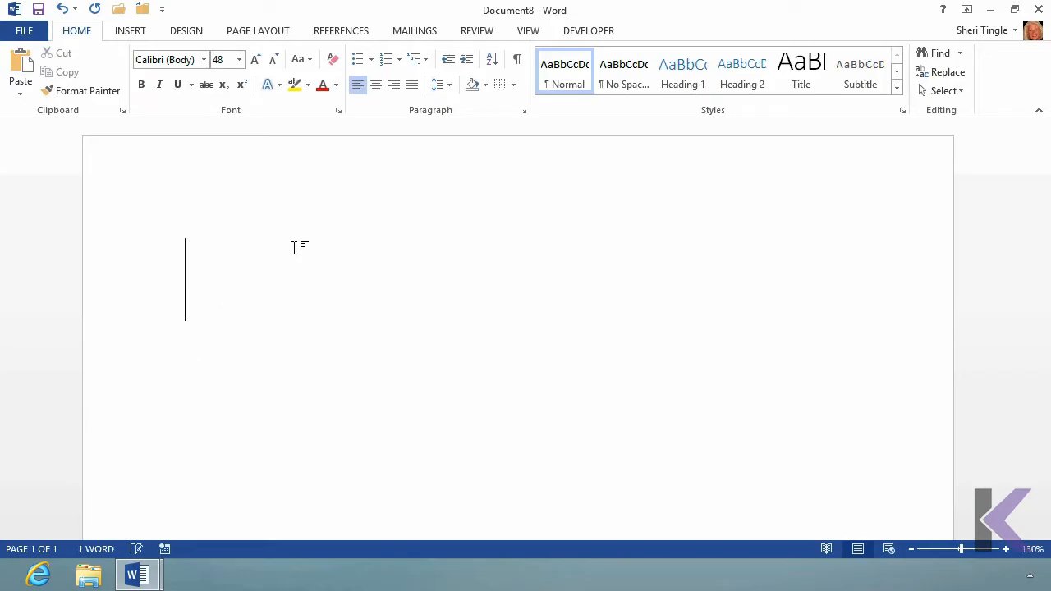
Step: Type the fox sentence, then add 'This is a test.' after it
type("The")
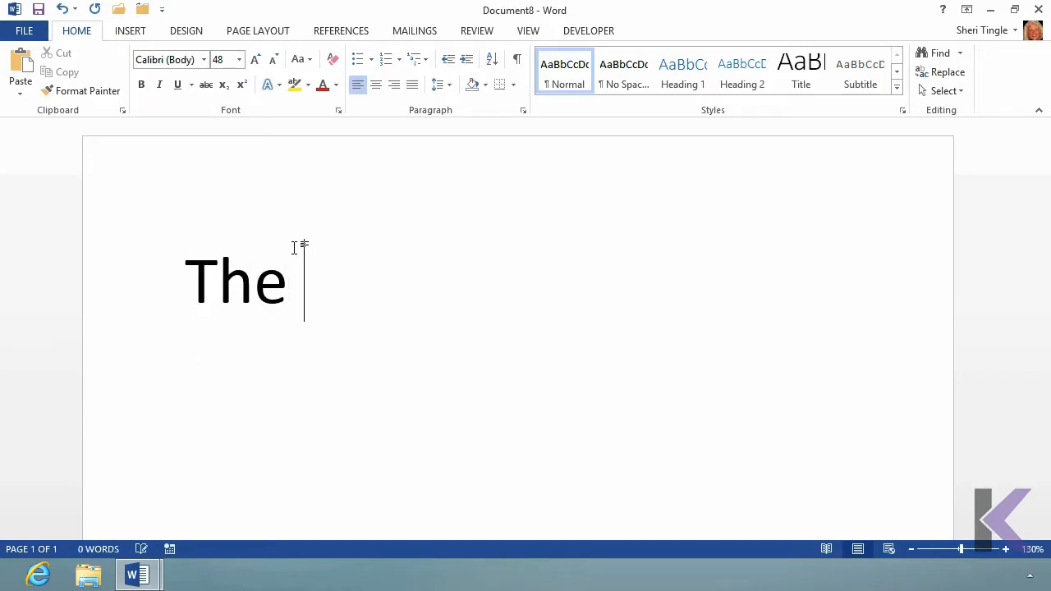
type("quick red")
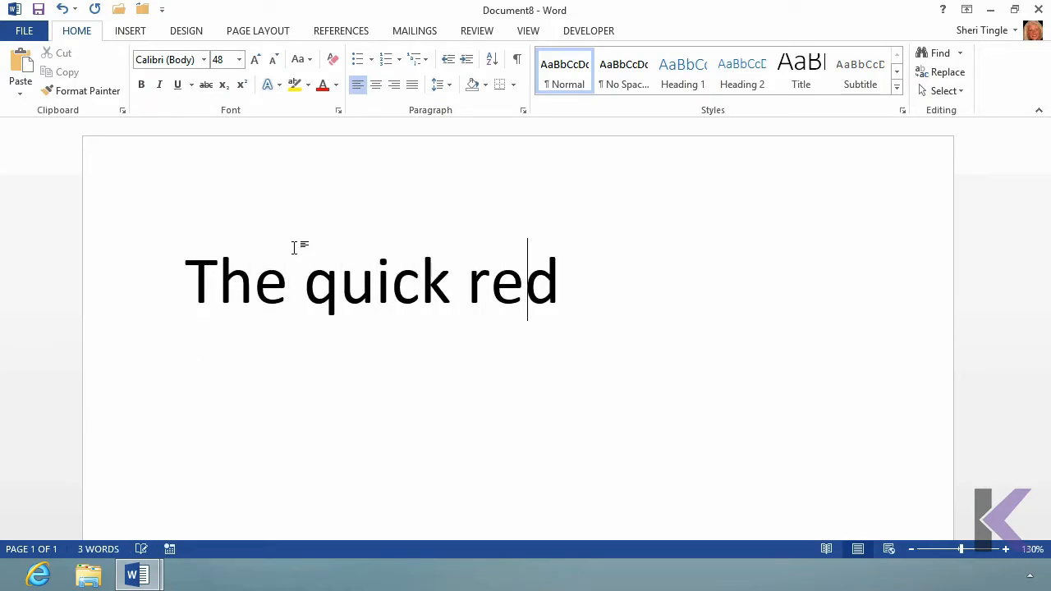
type("fox jumped o")
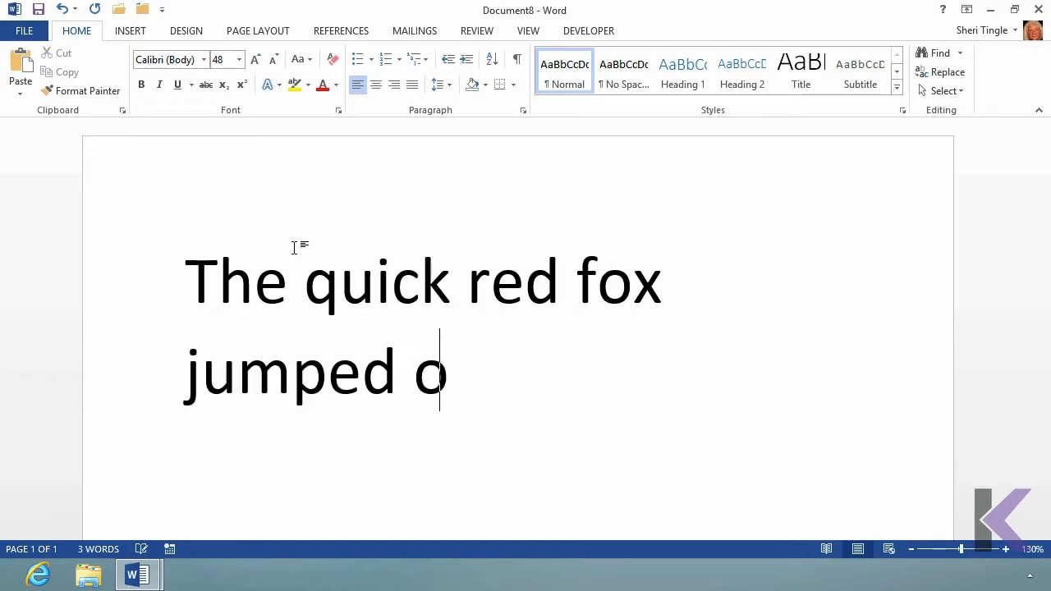
type("ver the lazy")
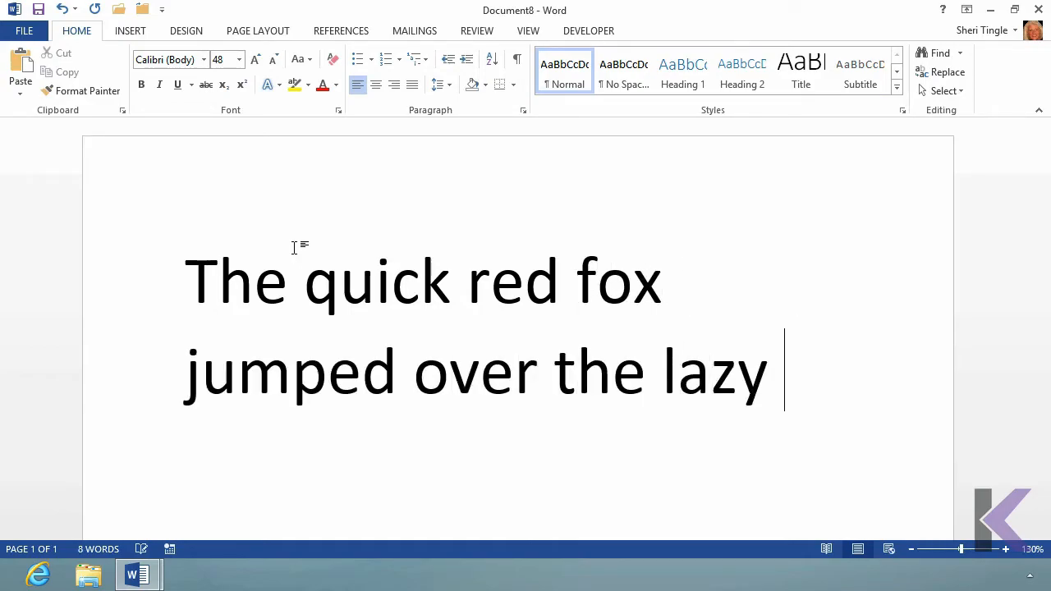
type("brown dog.")
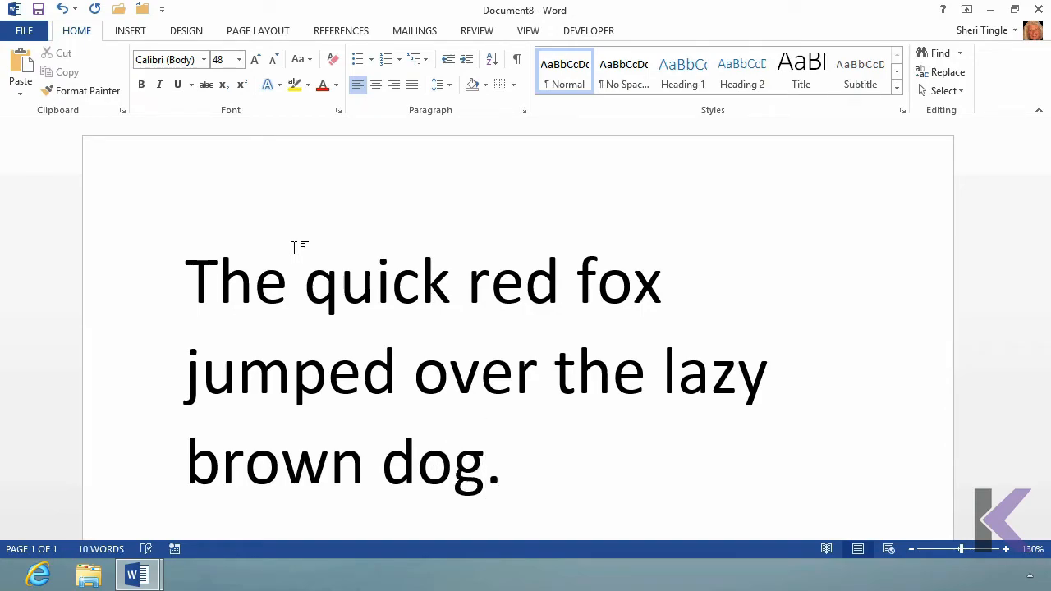
left_click(501, 463)
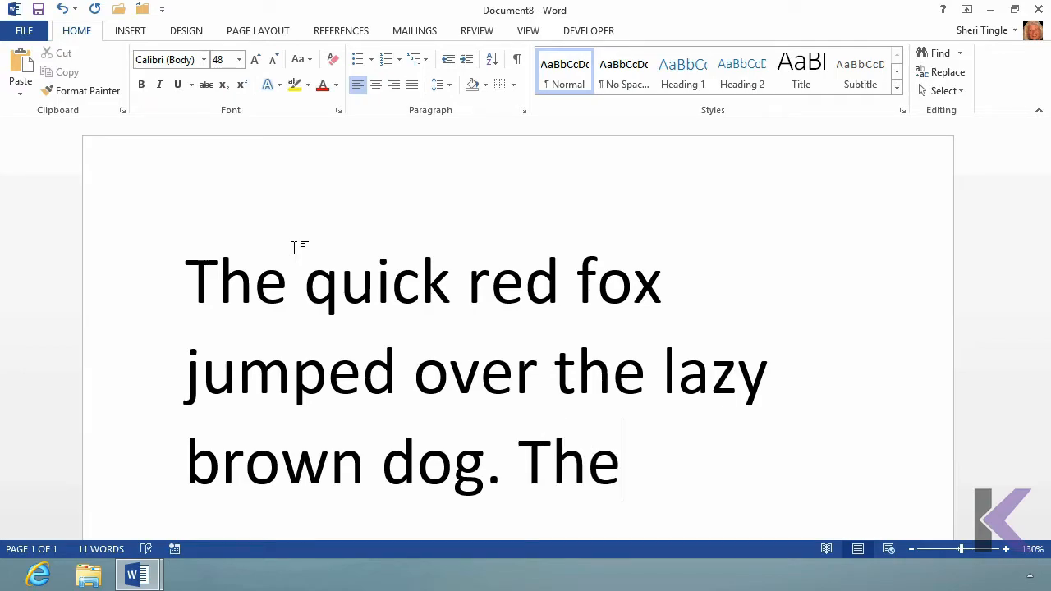
type("is a test.")
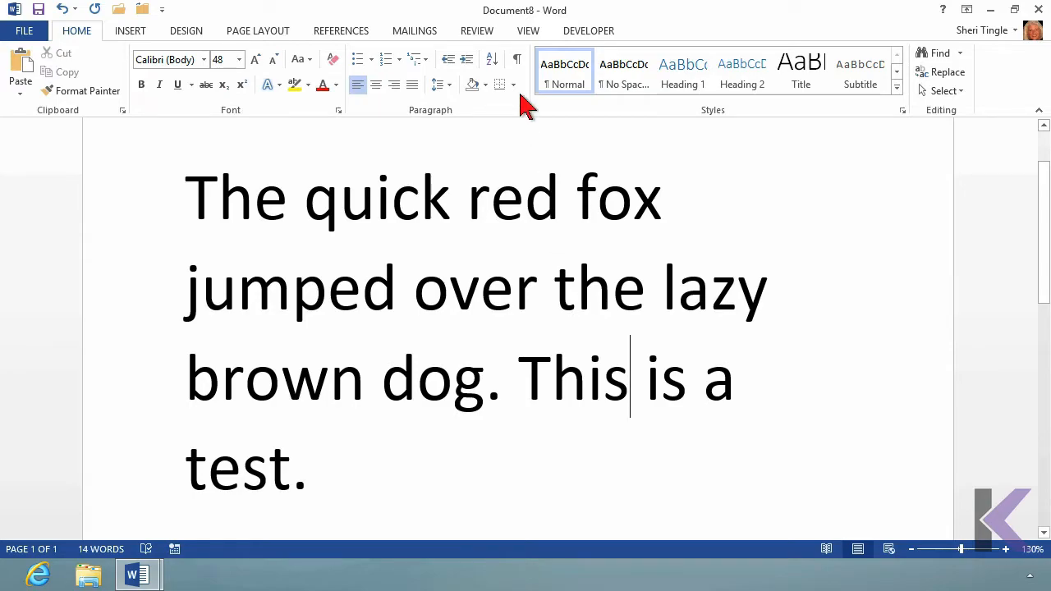
Step: Show formatting marks on the fox sentence, then move to new blank Document9
left_click(515, 59)
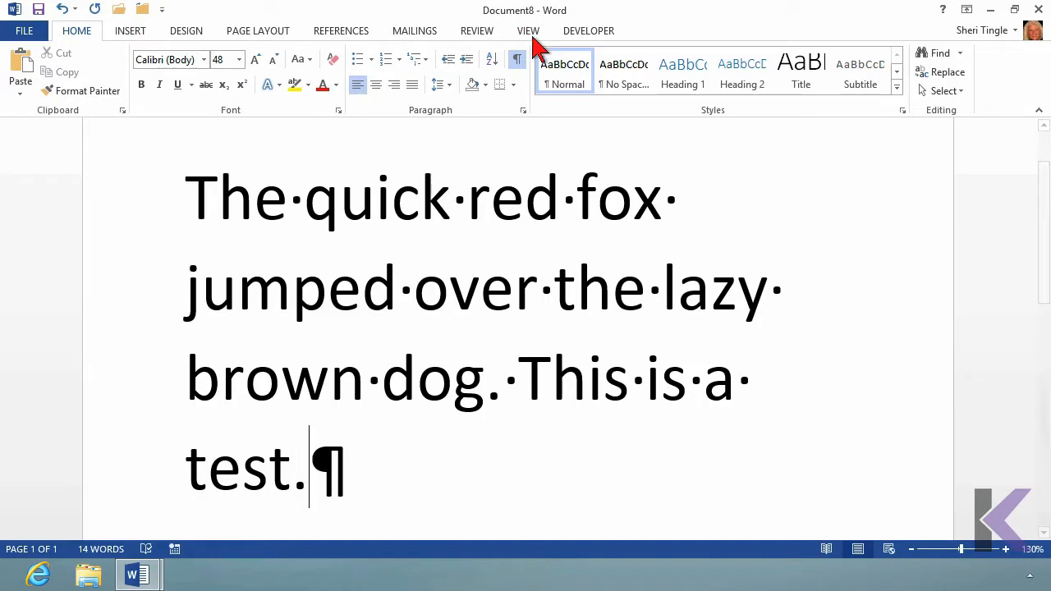
left_click(518, 62)
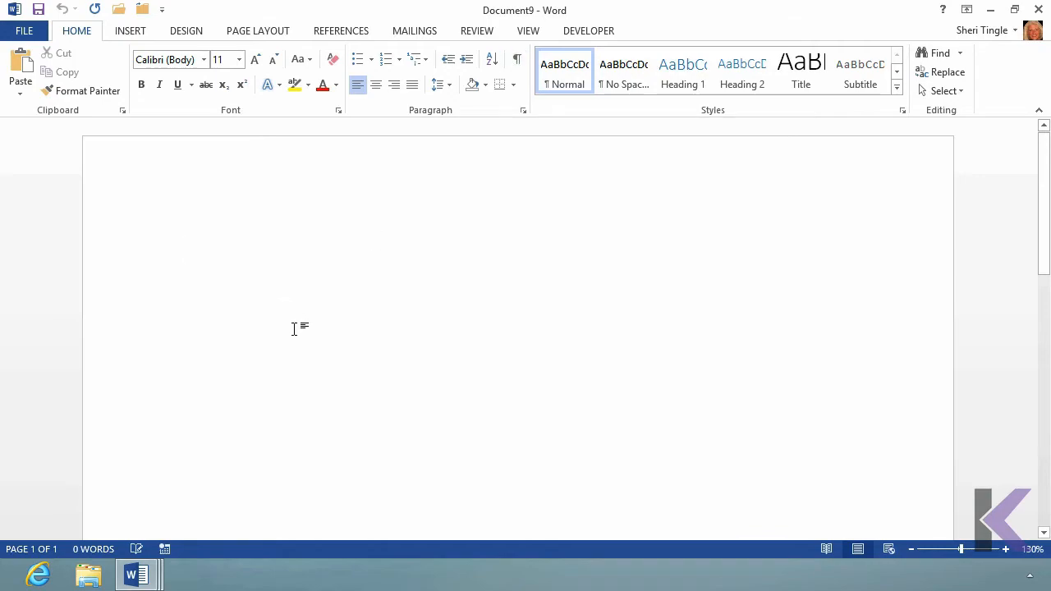
mouse_move(298, 331)
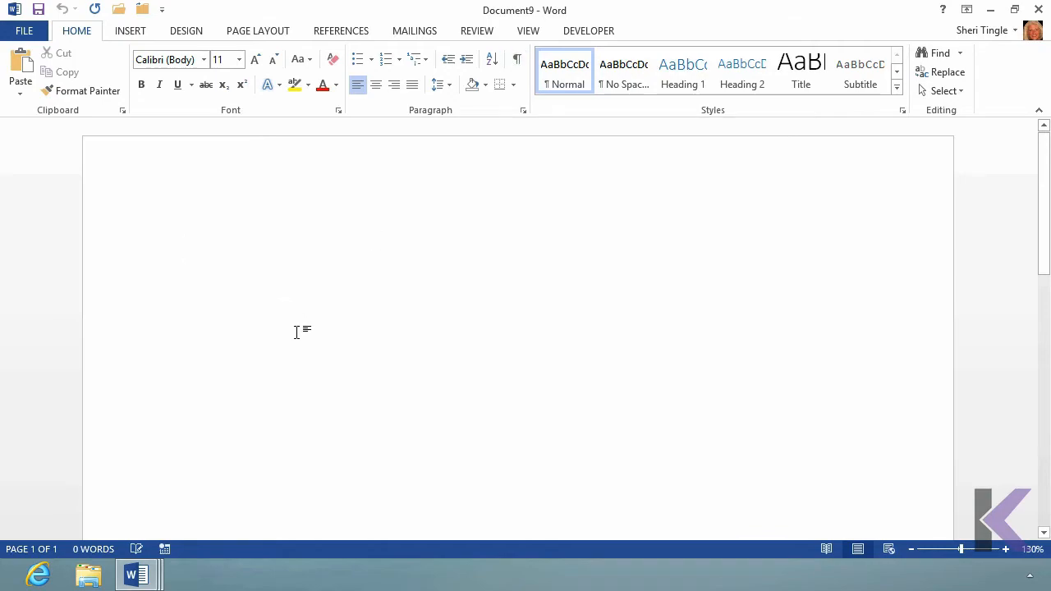
mouse_move(188, 244)
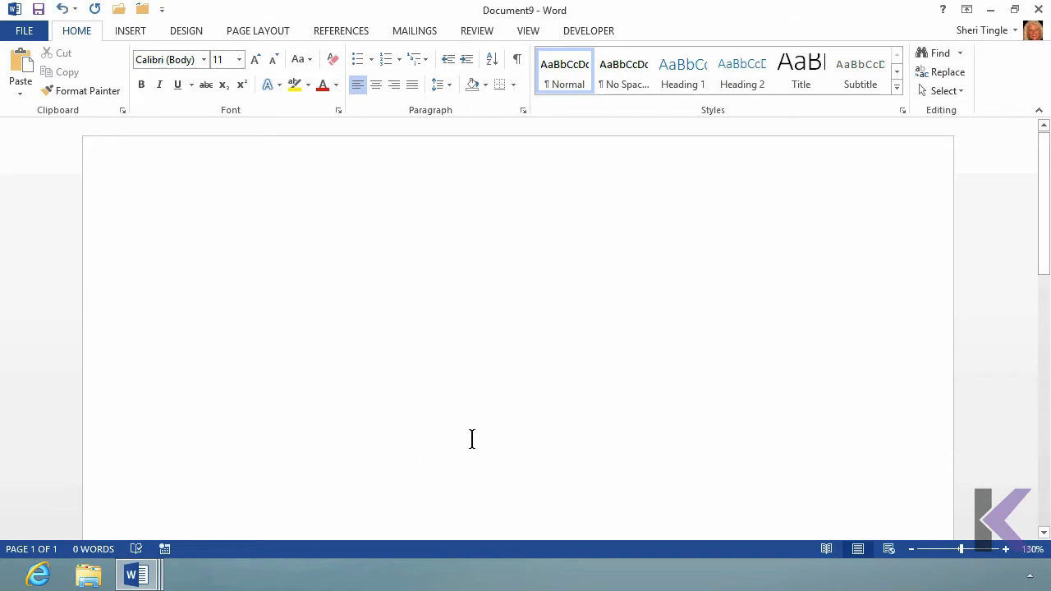
Step: Double-click midway down Document9 and type 'Start here' on the tabbed line
left_click(516, 59)
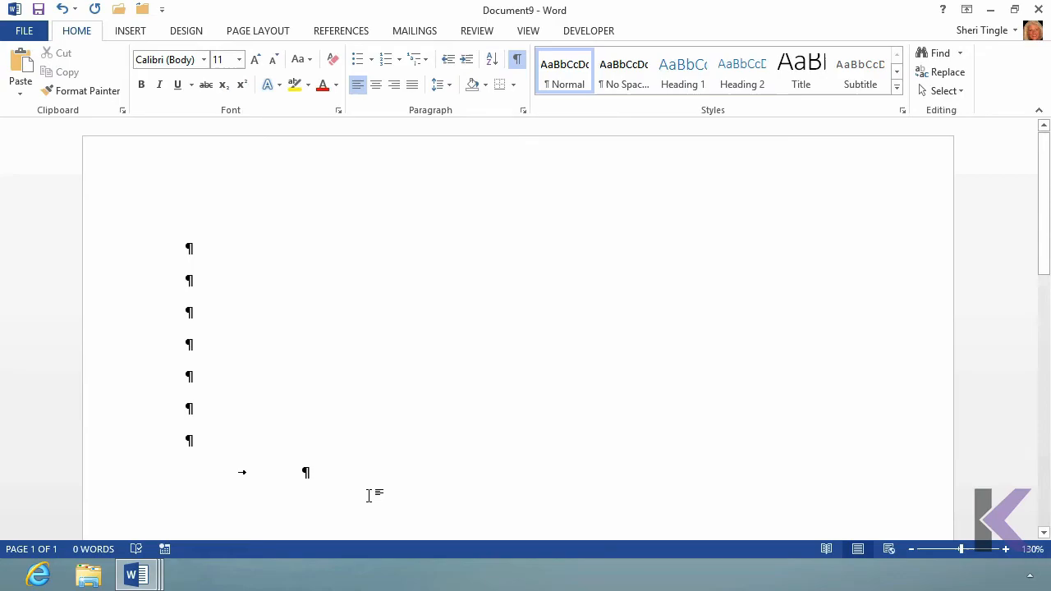
type("Start here")
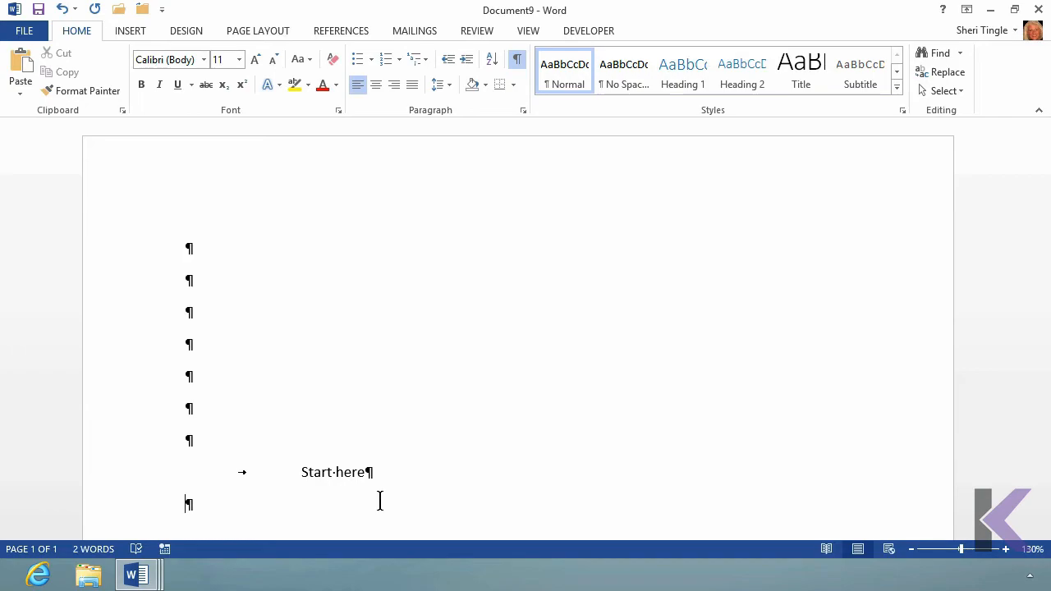
mouse_move(195, 105)
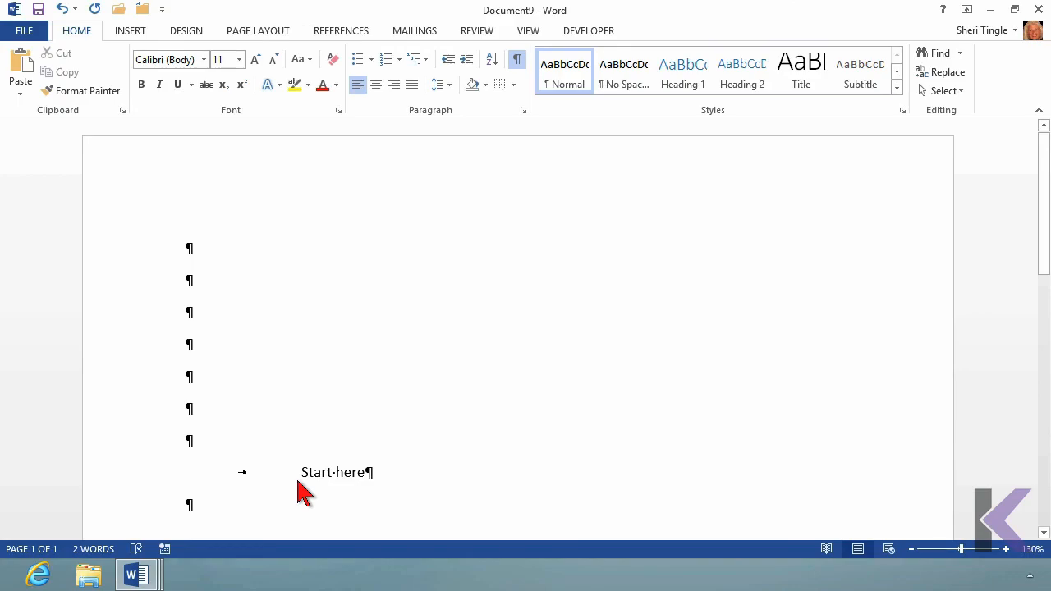
mouse_move(173, 86)
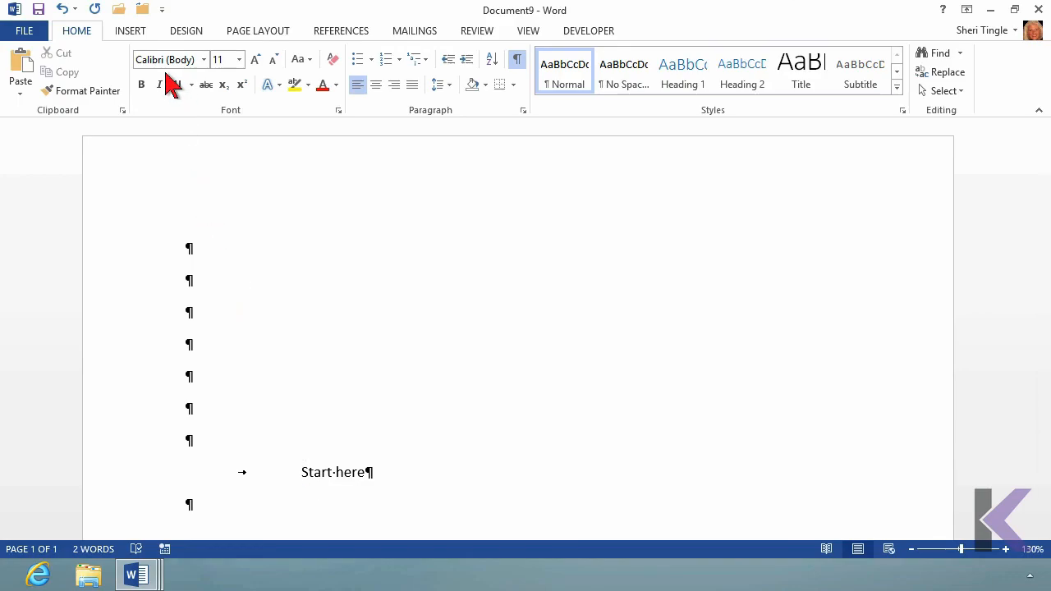